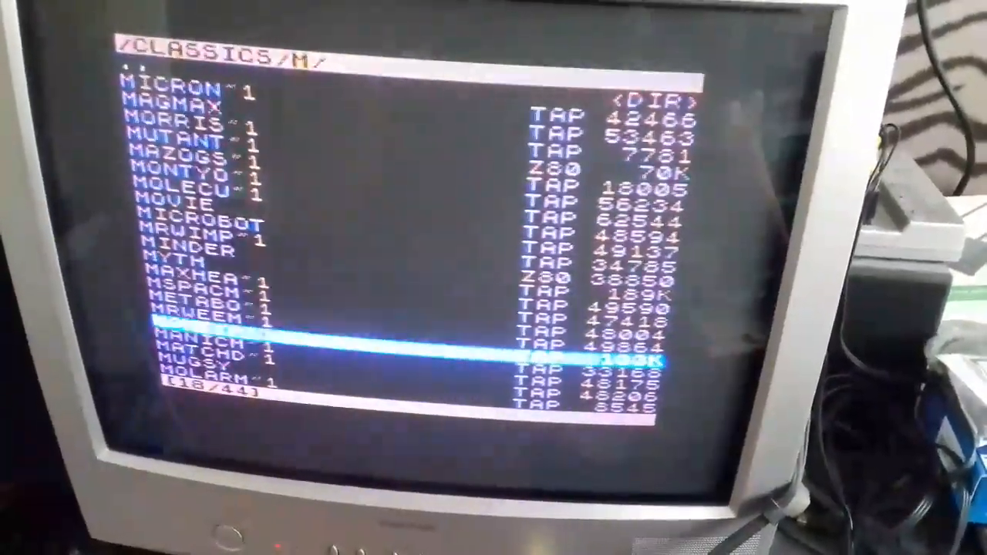
scroll("down", 3)
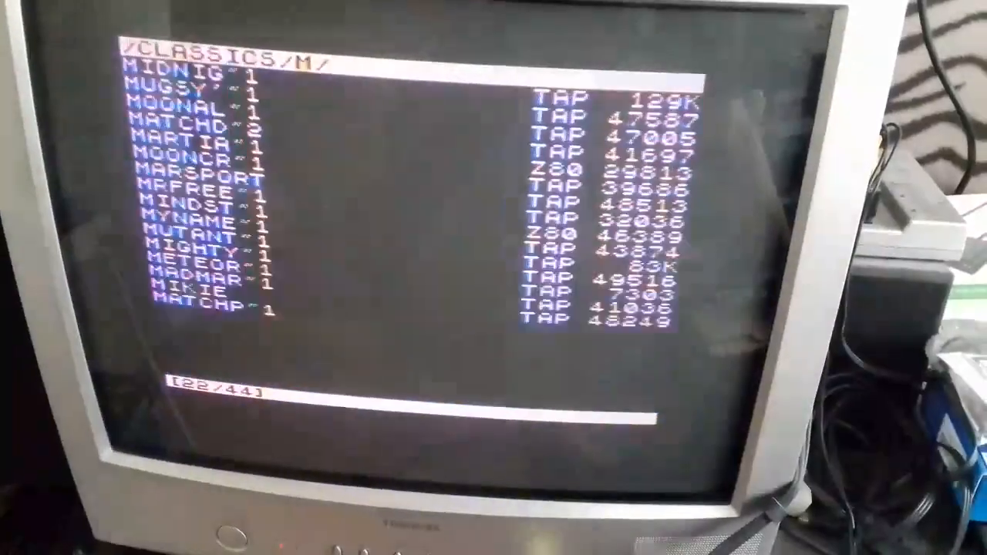
scroll("down", 3)
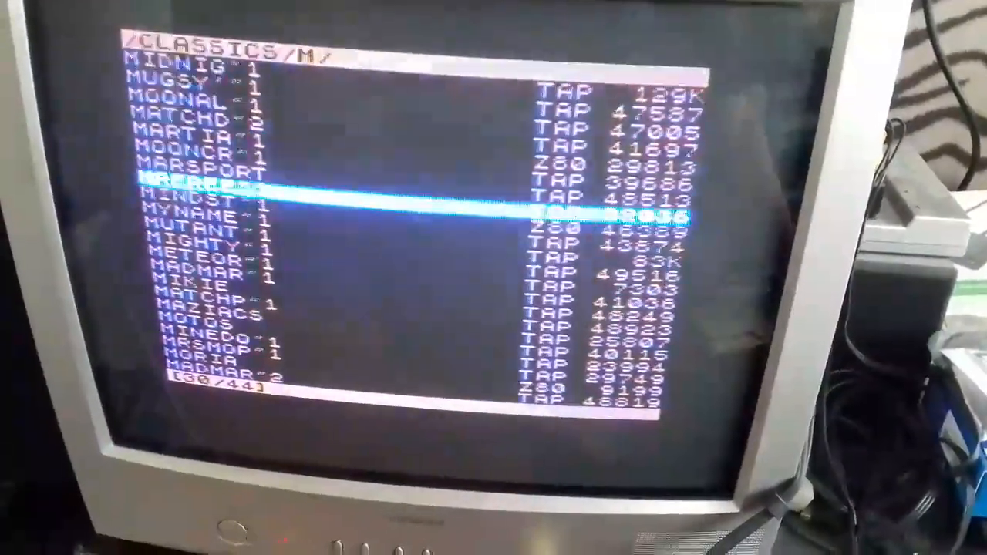